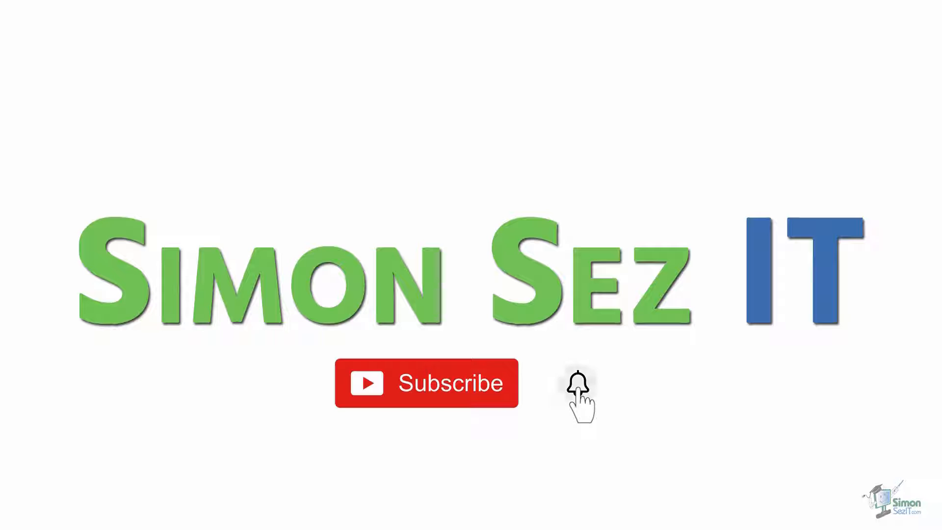
Bring up the Touch/Mouse Mode choice between Mouse and Touch command spacing
{"action": "left_click", "coordinate": [579, 384]}
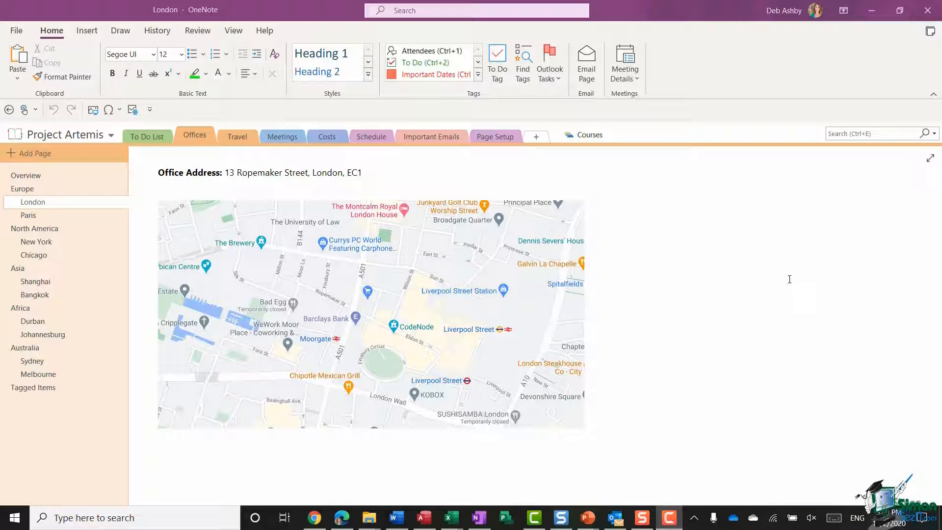
{"action": "mouse_move", "coordinate": [763, 271]}
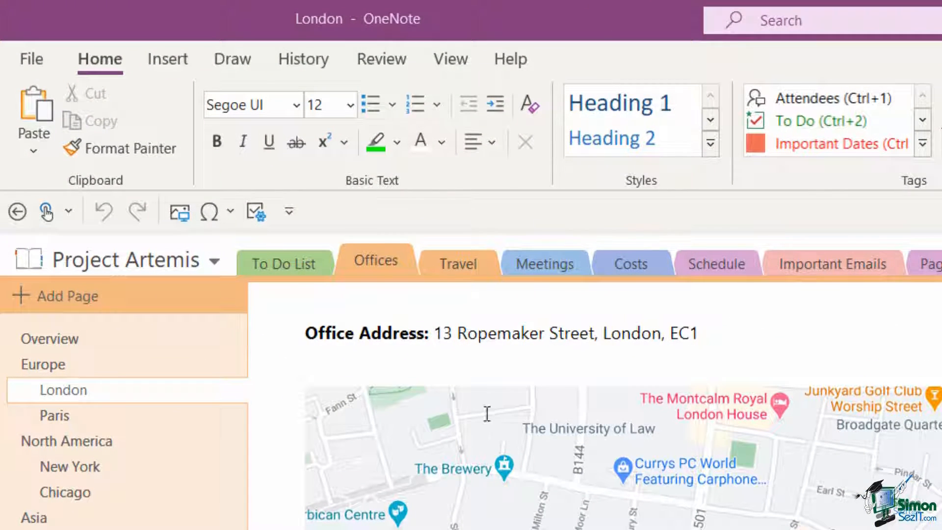
{"action": "mouse_move", "coordinate": [513, 234]}
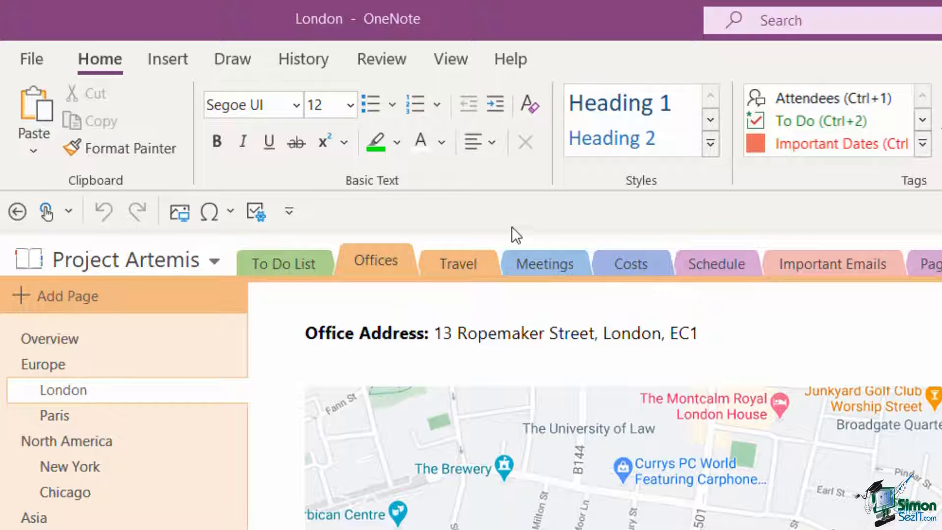
{"action": "mouse_move", "coordinate": [46, 211]}
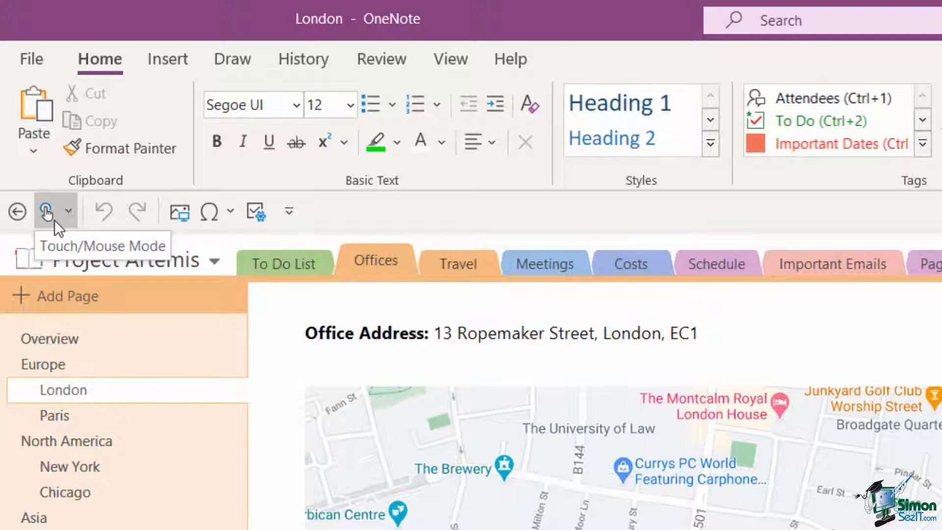
{"action": "mouse_move", "coordinate": [81, 225]}
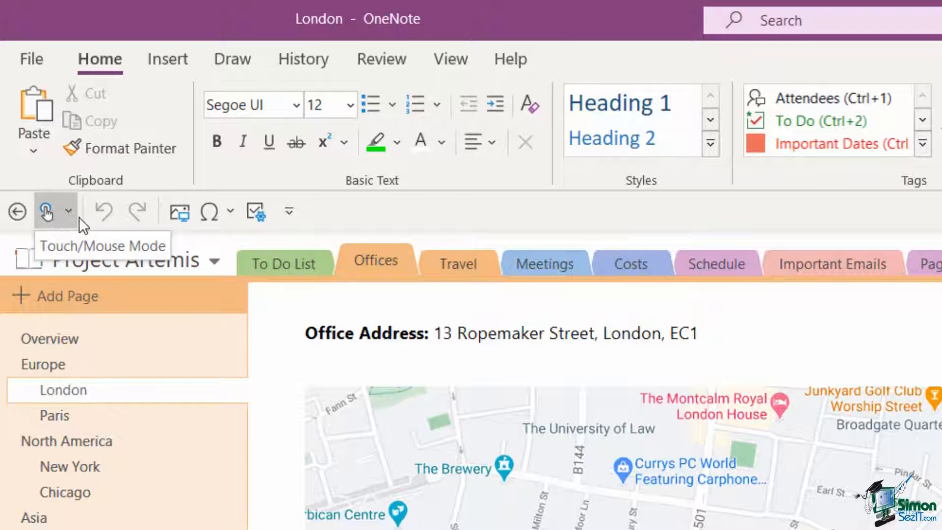
{"action": "left_click", "coordinate": [71, 211]}
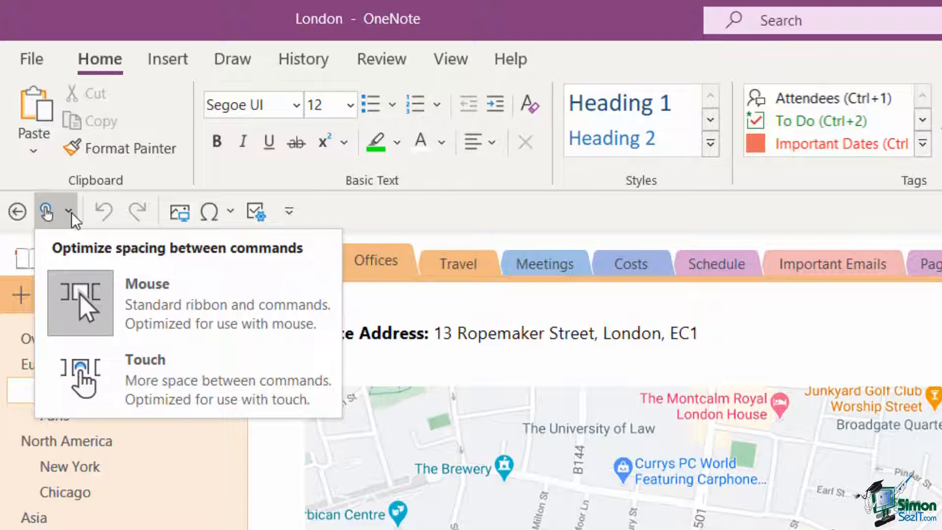
{"action": "mouse_move", "coordinate": [193, 315]}
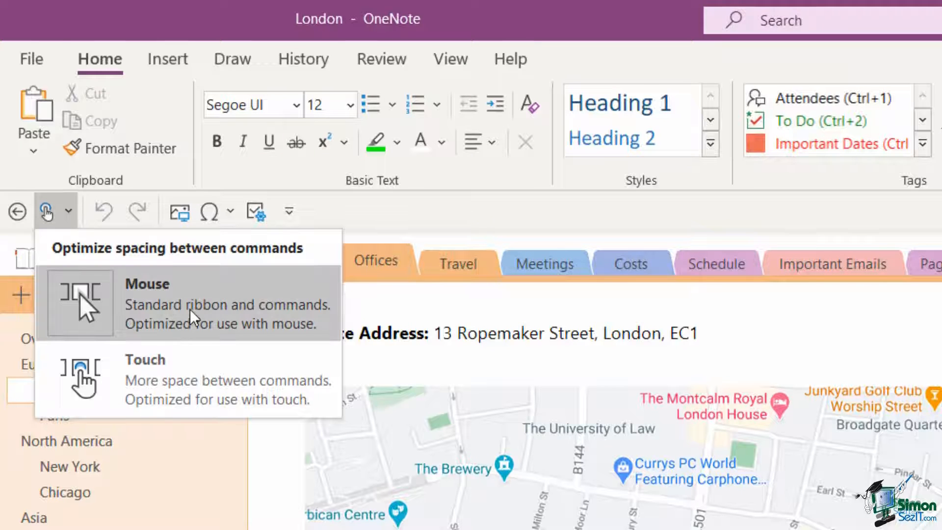
{"action": "mouse_move", "coordinate": [150, 373]}
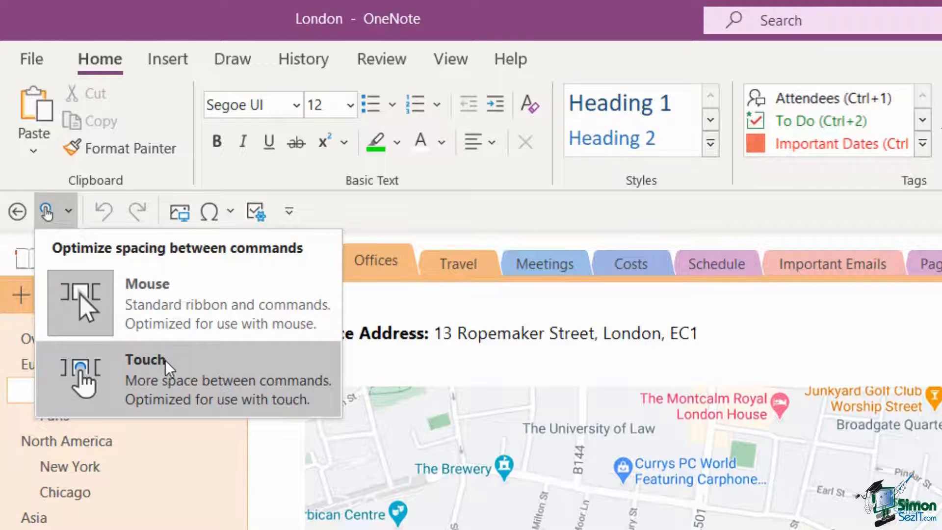
{"action": "mouse_move", "coordinate": [182, 372]}
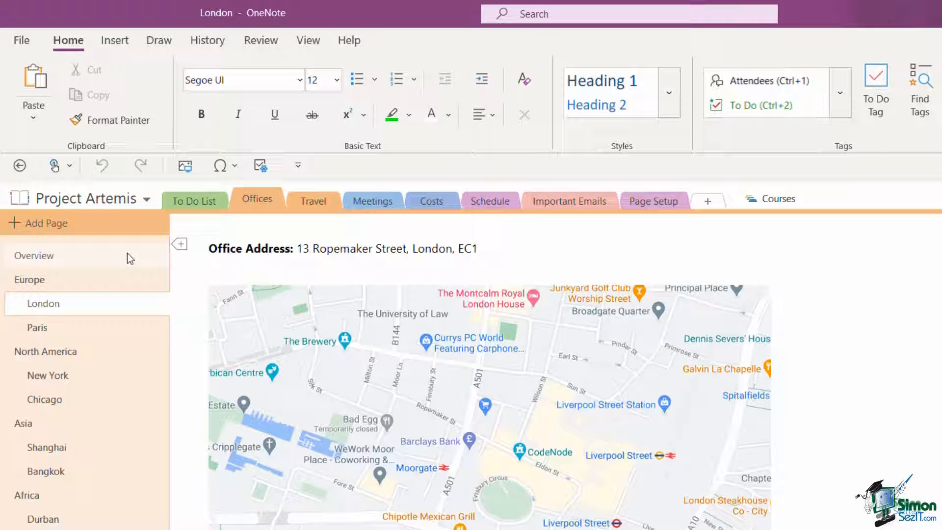
Return to Mouse spacing and show the Draw tools with pens, highlighters and shapes
{"action": "left_click", "coordinate": [831, 405]}
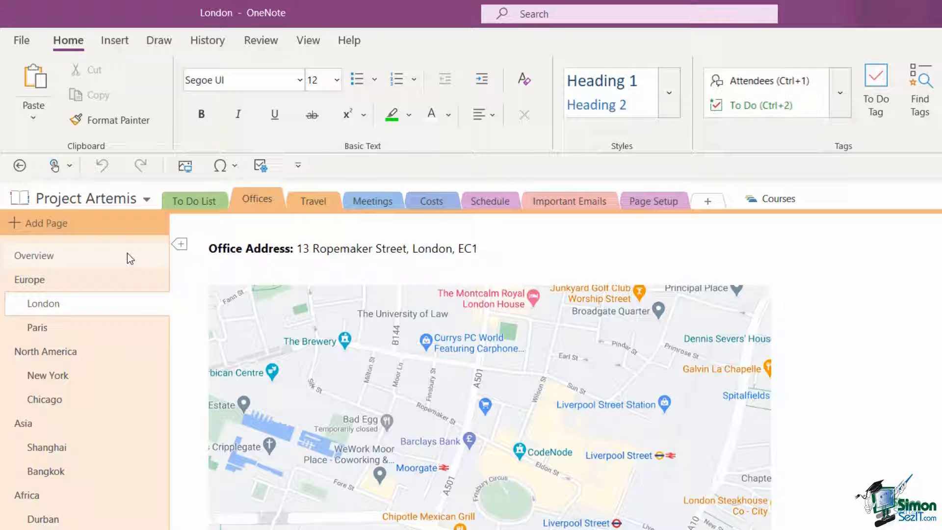
{"action": "left_click", "coordinate": [830, 411]}
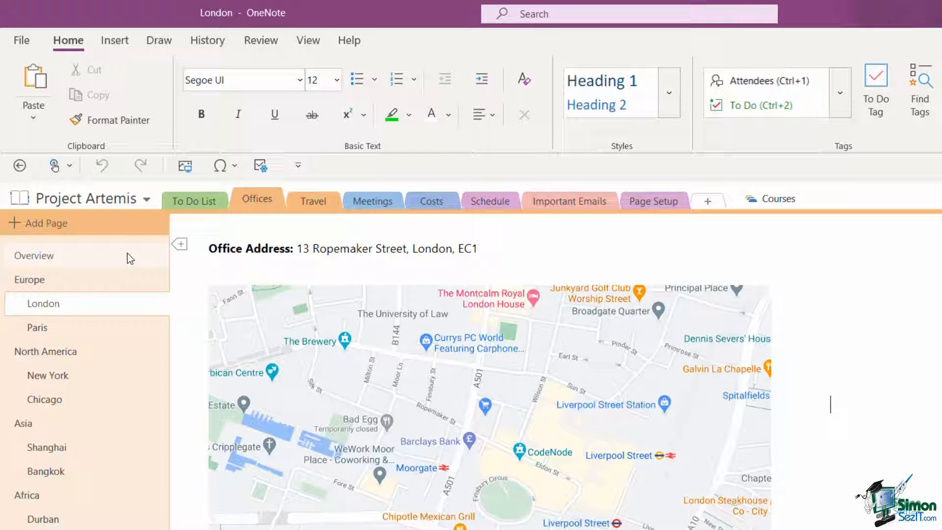
{"action": "left_click", "coordinate": [159, 40]}
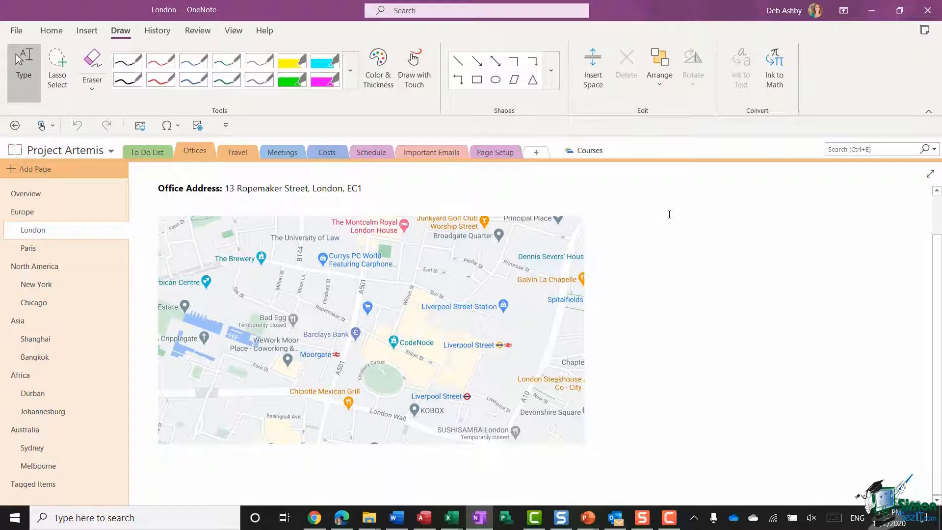
{"action": "type", "text": "aldkjgaldkfjdlkasf"}
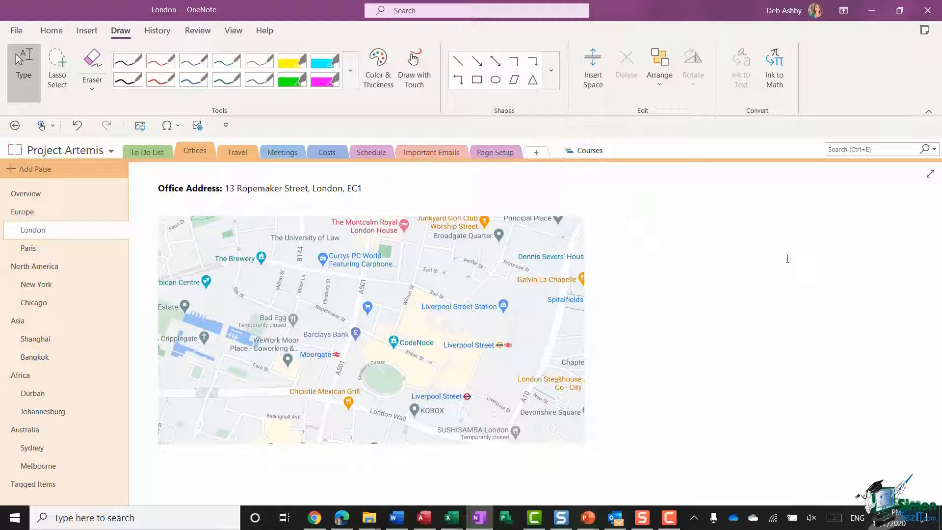
{"action": "left_click", "coordinate": [350, 70]}
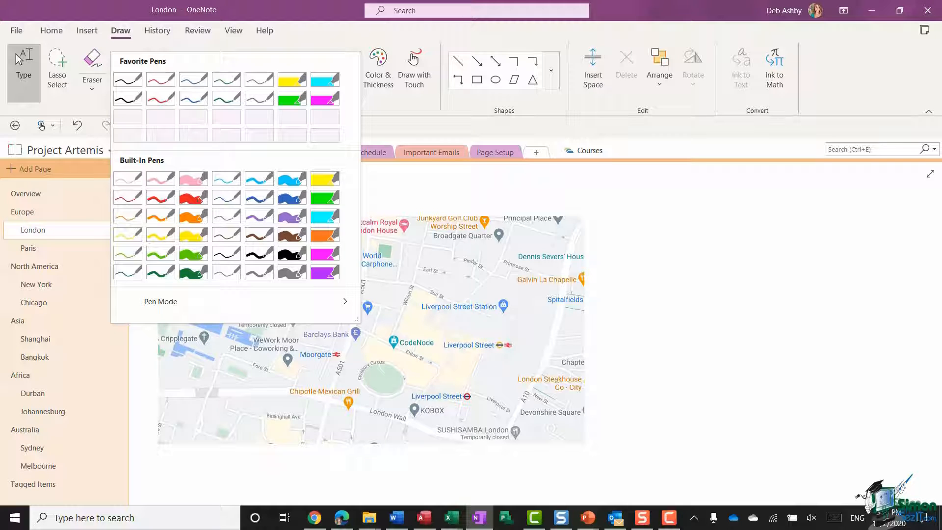
{"action": "mouse_move", "coordinate": [677, 258]}
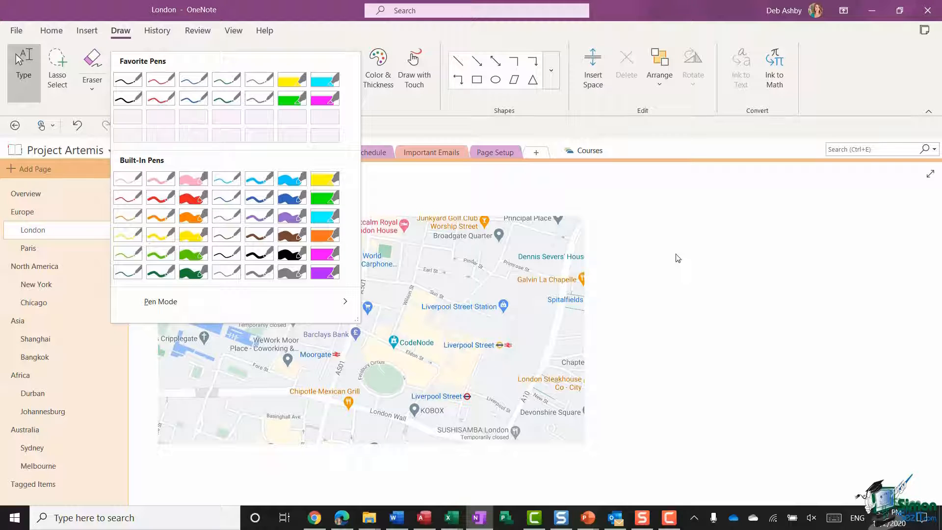
{"action": "mouse_move", "coordinate": [160, 301]}
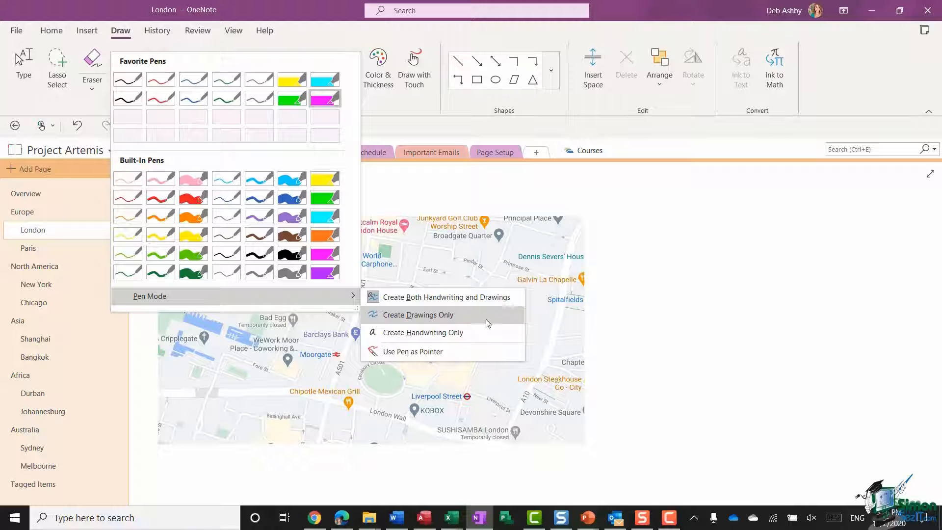
{"action": "mouse_move", "coordinate": [474, 351]}
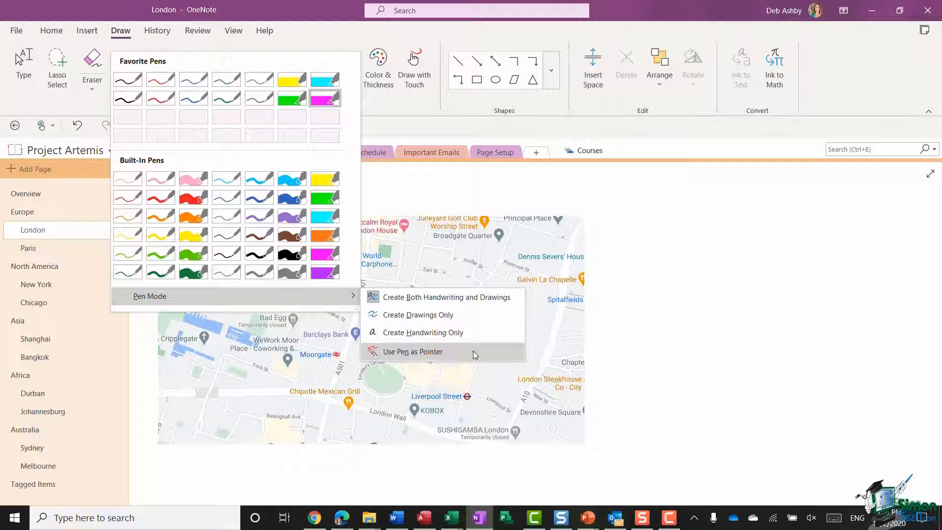
{"action": "mouse_move", "coordinate": [396, 296]}
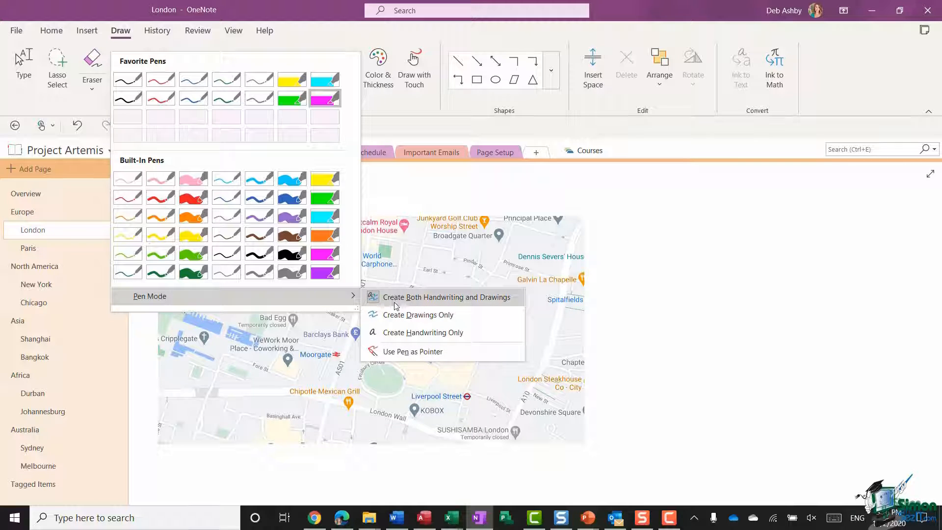
{"action": "mouse_move", "coordinate": [499, 307]}
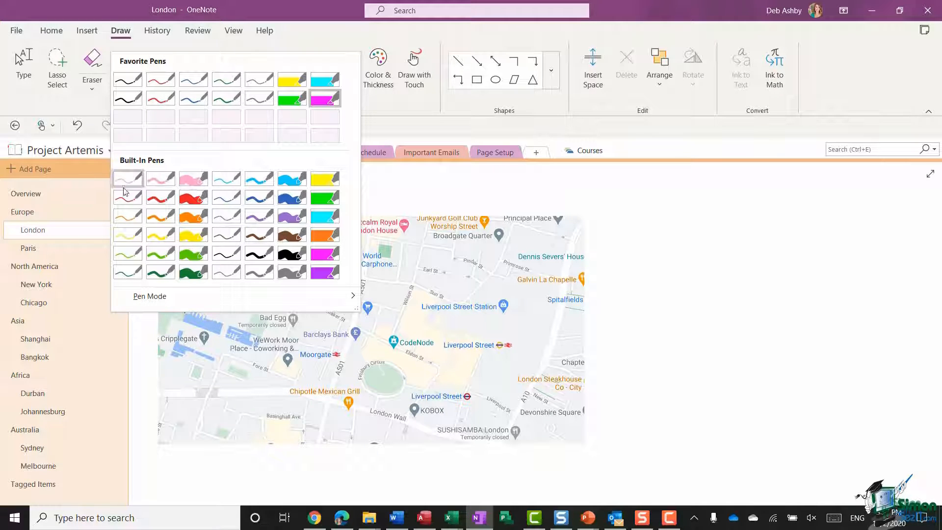
{"action": "mouse_move", "coordinate": [189, 210]}
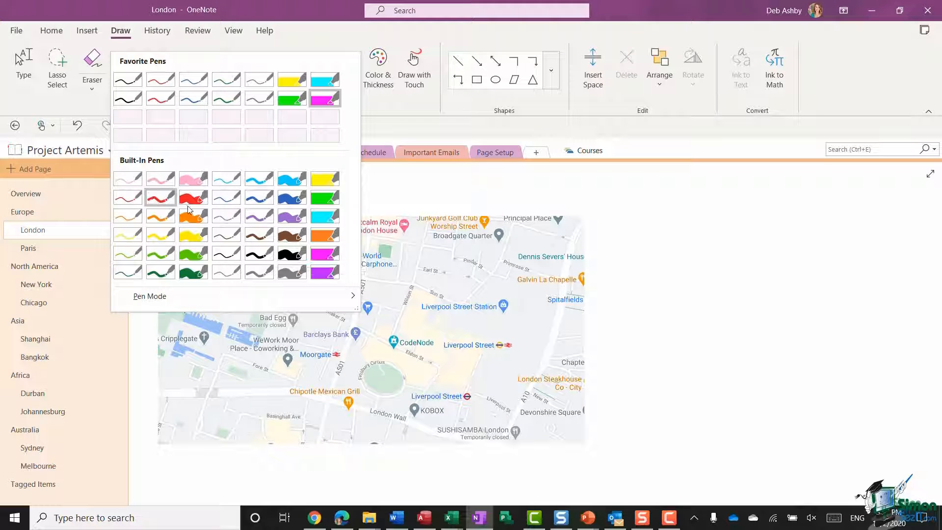
{"action": "mouse_move", "coordinate": [159, 198]}
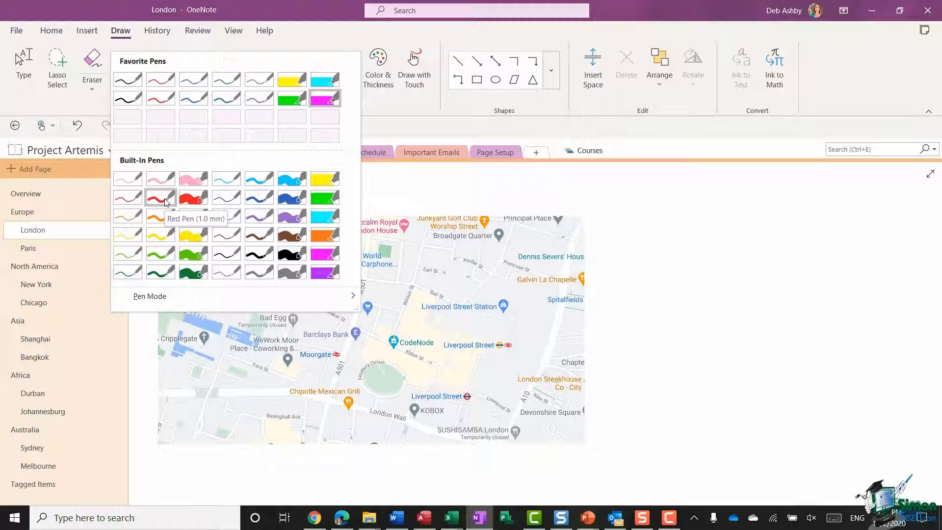
Circle Liverpool Street Station in thin red ink, then circle The Brewery in green
{"action": "left_click", "coordinate": [160, 198]}
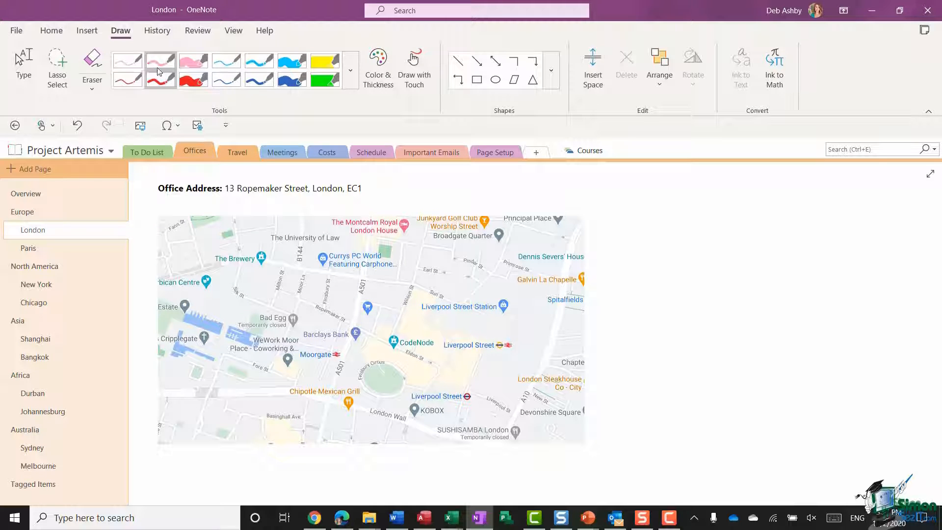
{"action": "mouse_move", "coordinate": [639, 198]}
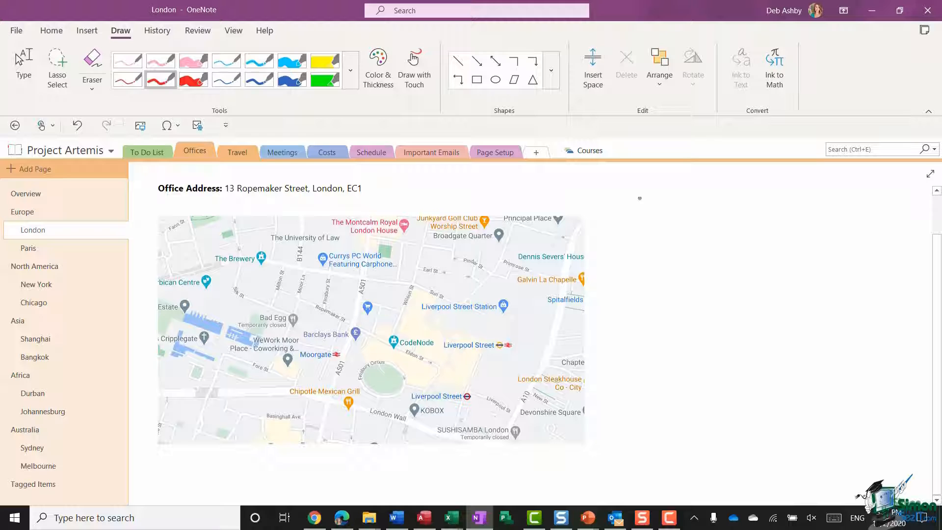
{"action": "mouse_move", "coordinate": [664, 208]}
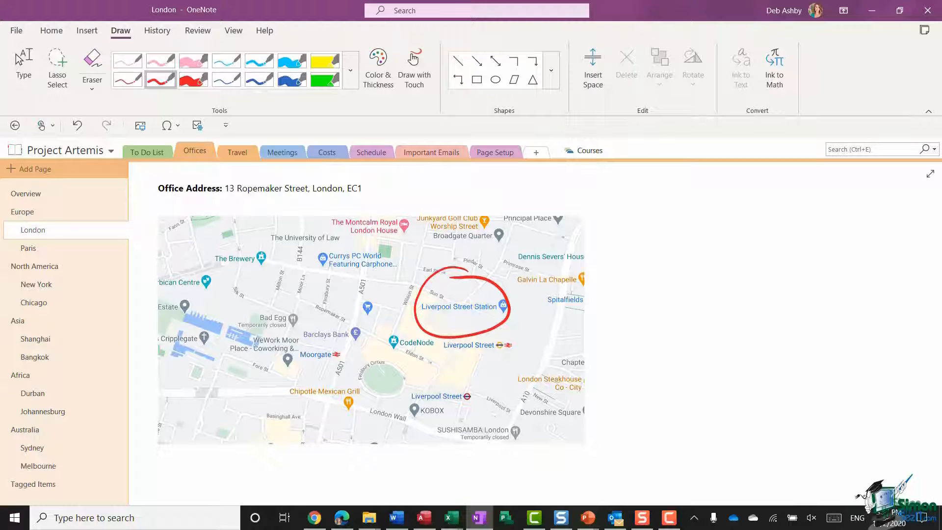
{"action": "left_click", "coordinate": [350, 70]}
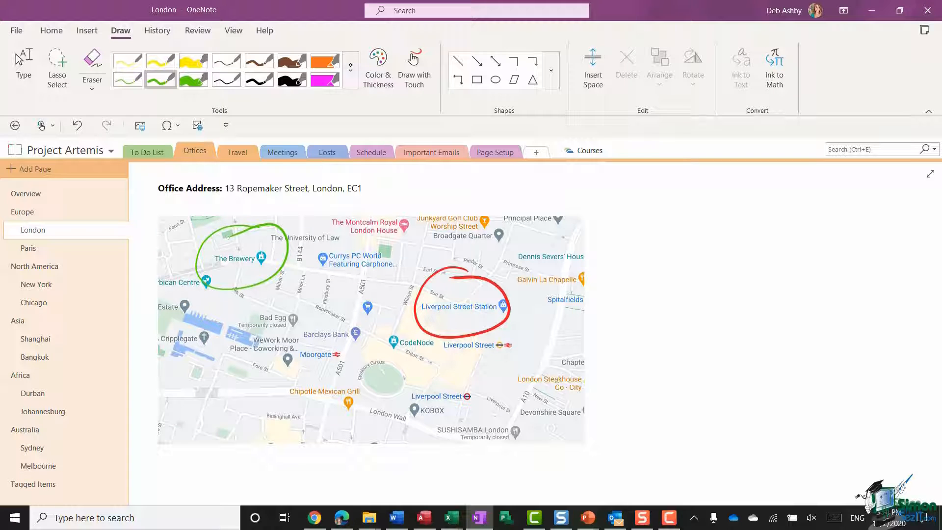
Mark Broadgate Quarter, Moorgate and Liverpool Street with the yellow highlighter
{"action": "left_click", "coordinate": [350, 74]}
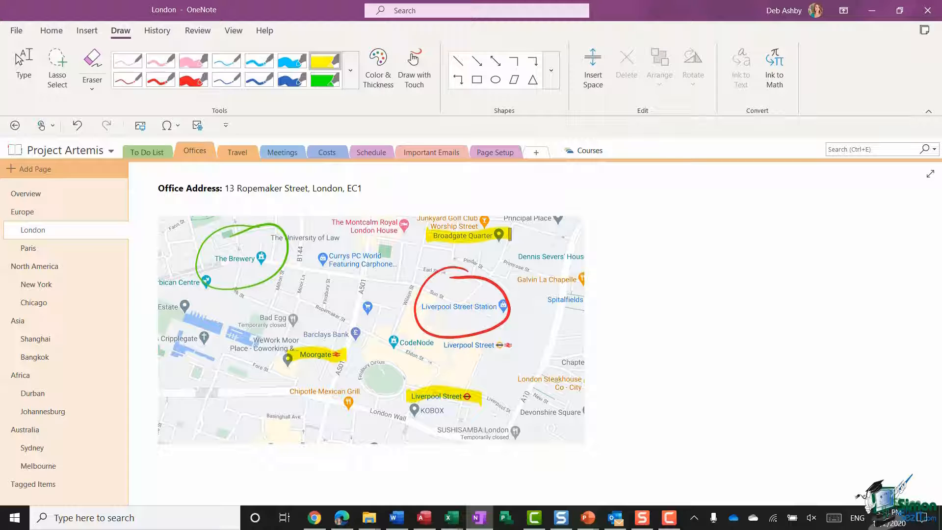
{"action": "left_click", "coordinate": [377, 68]}
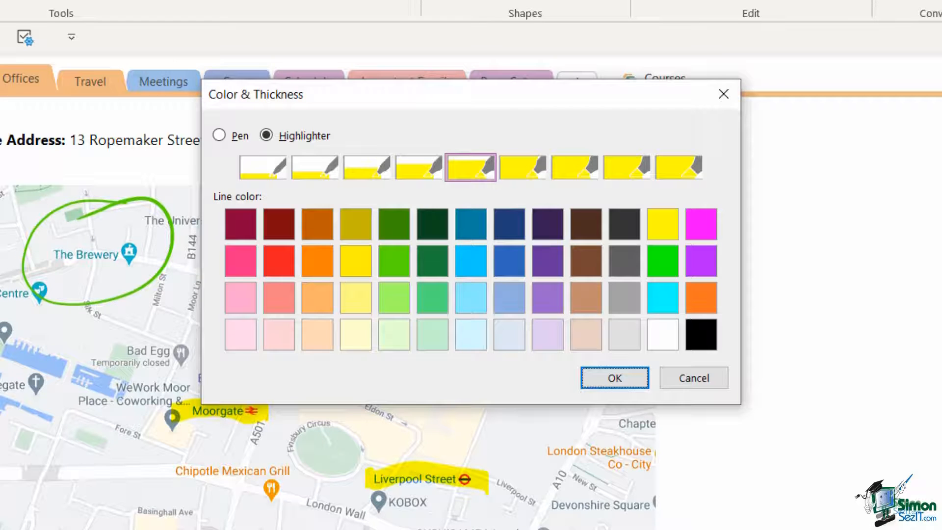
Highlight Dennis Severs' House in salmon pink, then switch back to a thick pen
{"action": "left_click", "coordinate": [277, 298]}
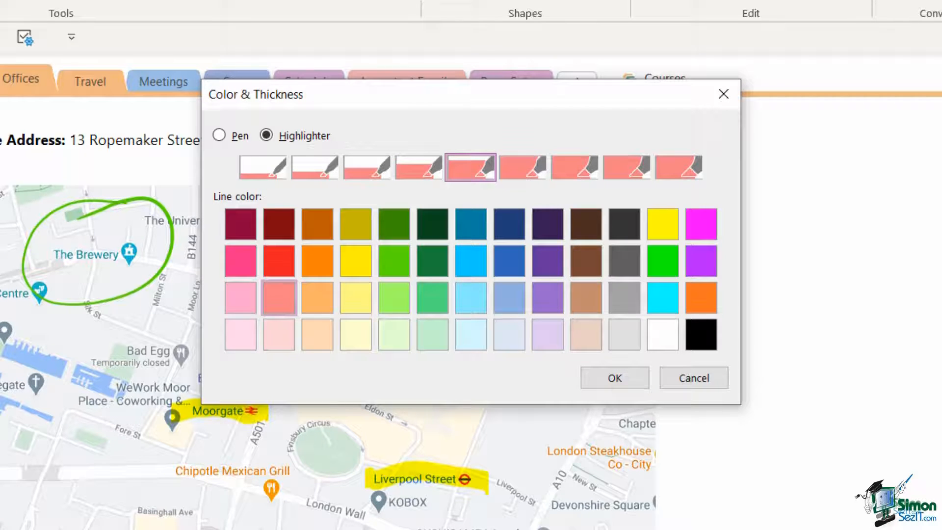
{"action": "left_click", "coordinate": [613, 377]}
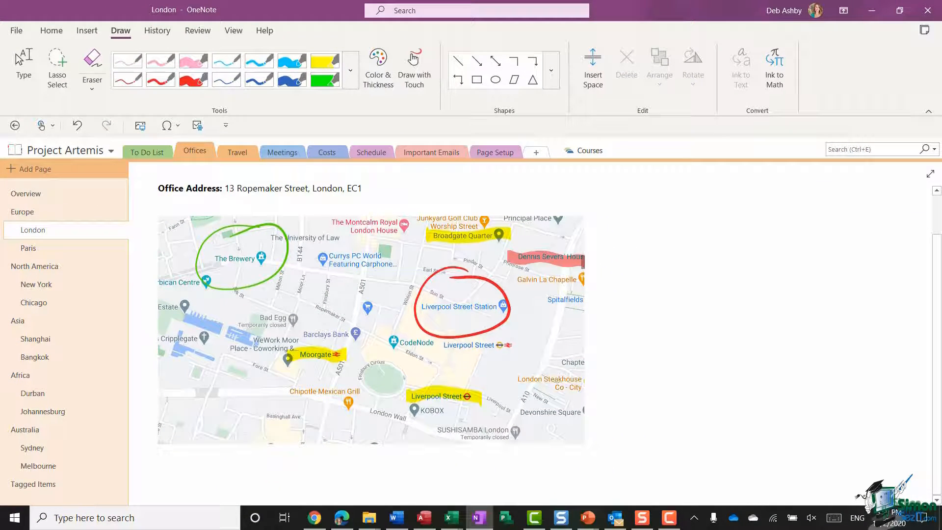
{"action": "left_click", "coordinate": [350, 71]}
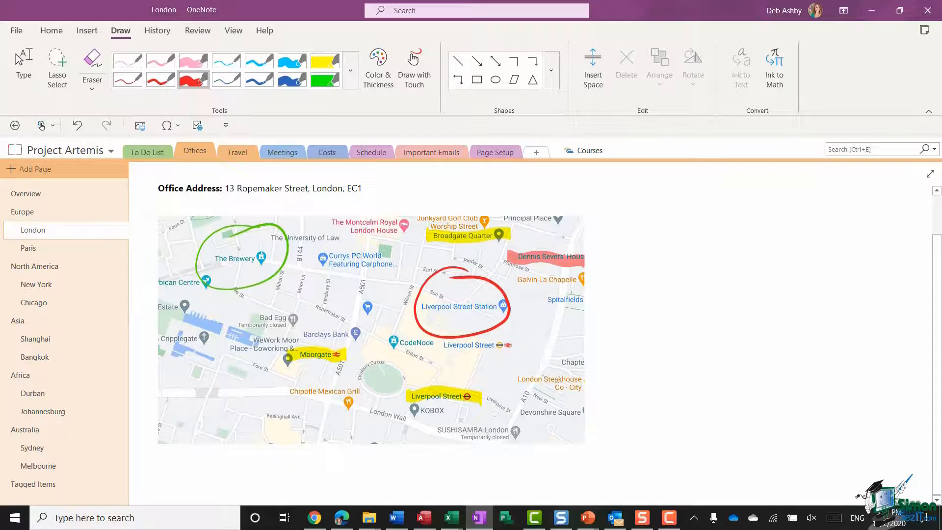
{"action": "left_click", "coordinate": [378, 68]}
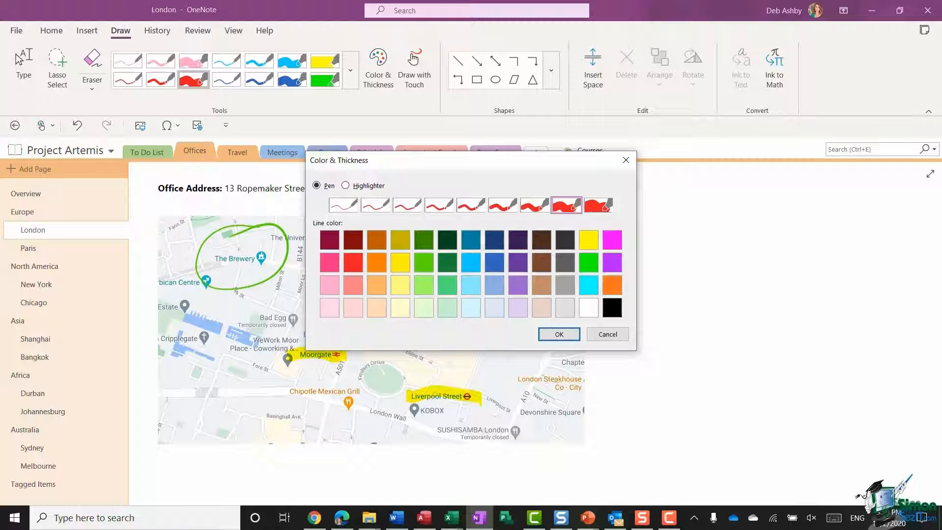
Make the pen magenta and handwrite an underlined hello beside the map
{"action": "left_click", "coordinate": [611, 239]}
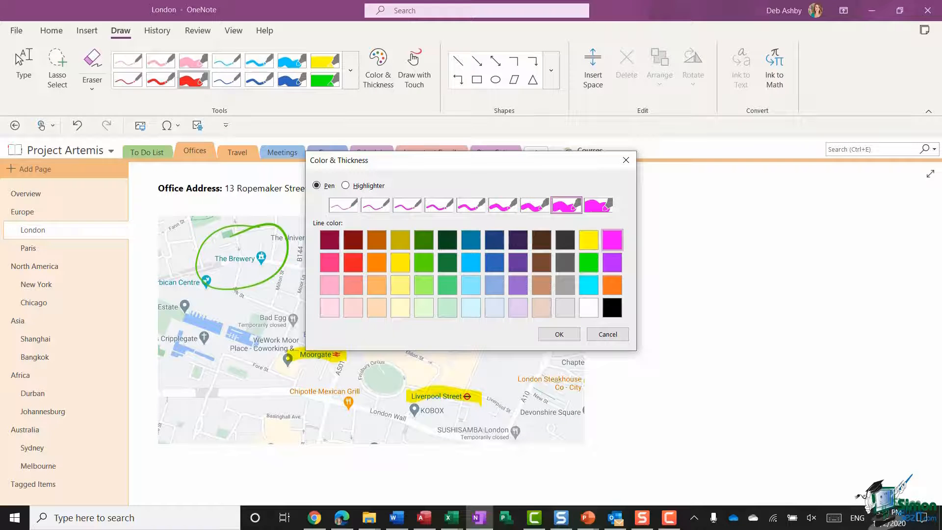
{"action": "left_click", "coordinate": [557, 333]}
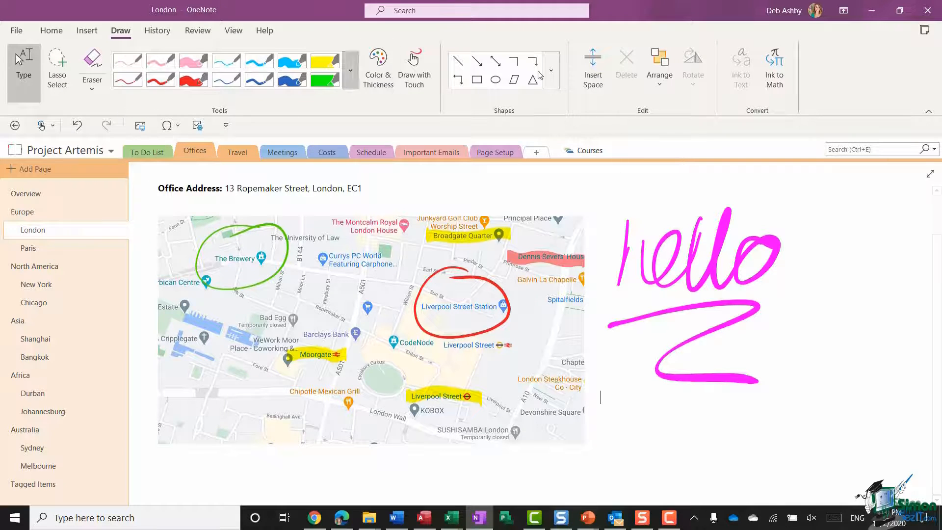
{"action": "mouse_move", "coordinate": [312, 122]}
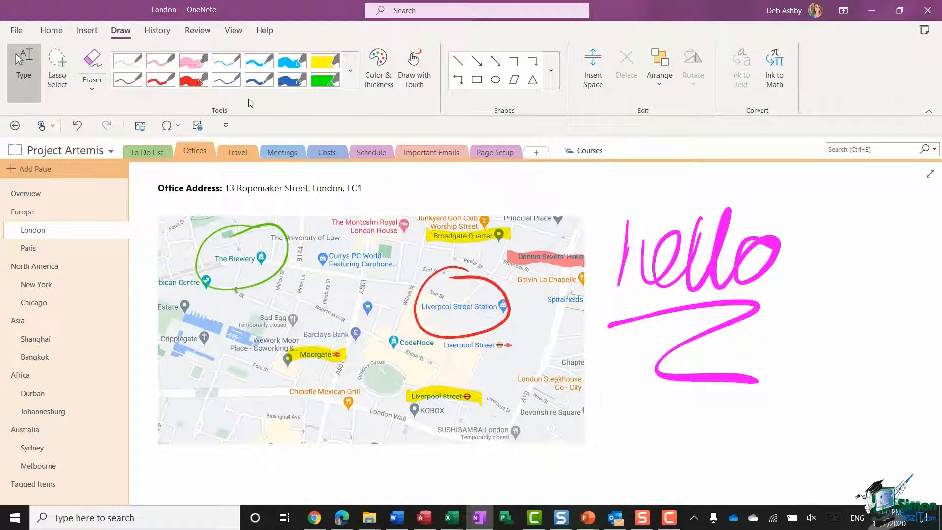
{"action": "mouse_move", "coordinate": [106, 126]}
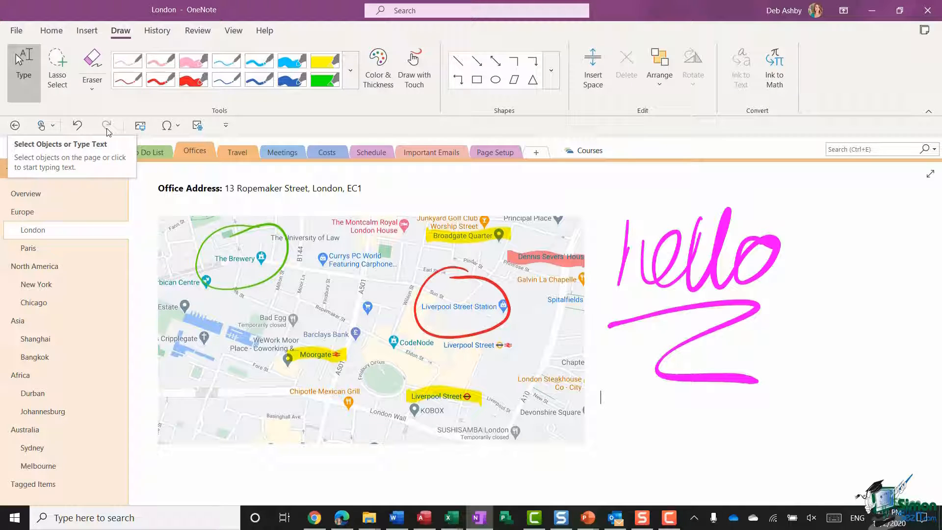
Use the Stroke Eraser to remove the circles, highlights and handwritten hello
{"action": "left_click", "coordinate": [92, 90]}
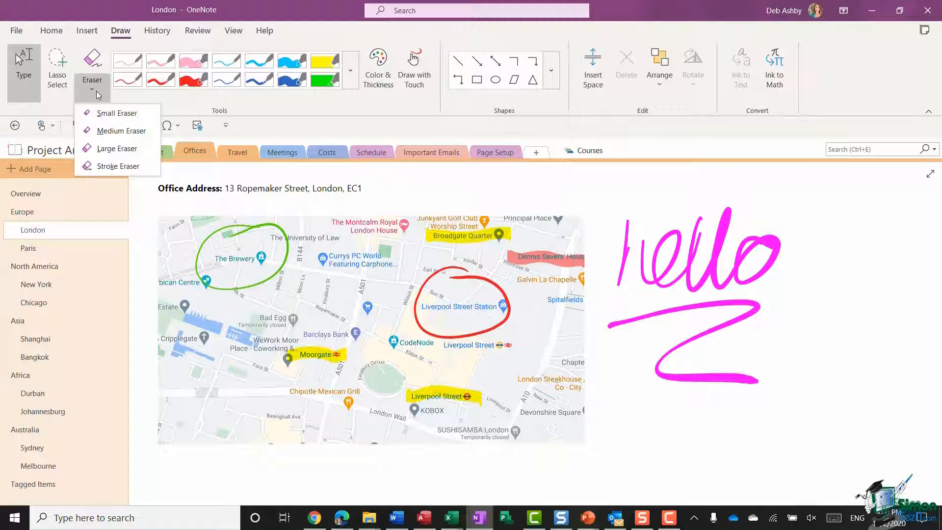
{"action": "mouse_move", "coordinate": [116, 113]}
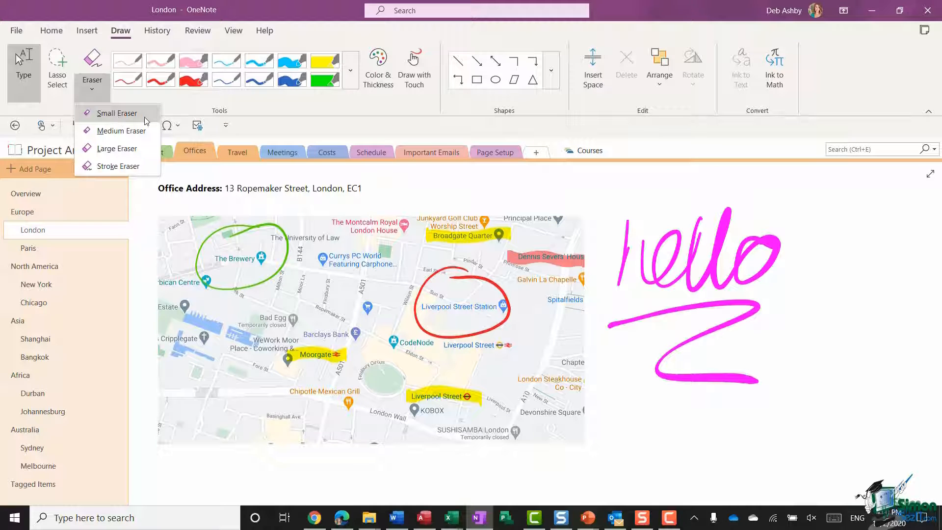
{"action": "mouse_move", "coordinate": [119, 149]}
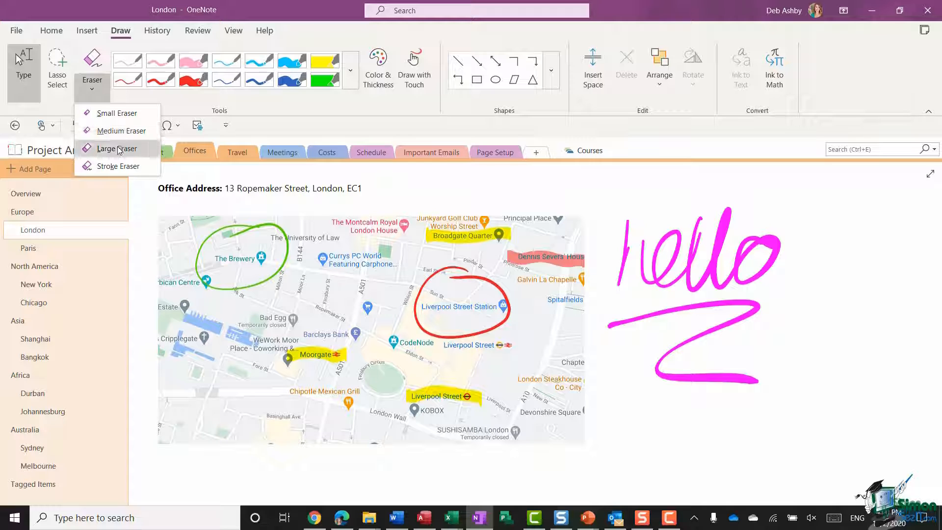
{"action": "mouse_move", "coordinate": [117, 166]}
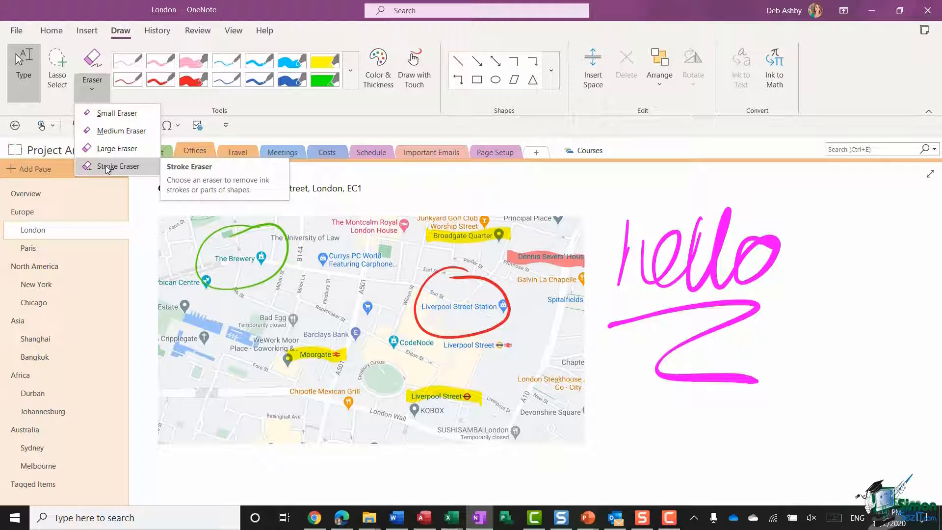
{"action": "mouse_move", "coordinate": [117, 113]}
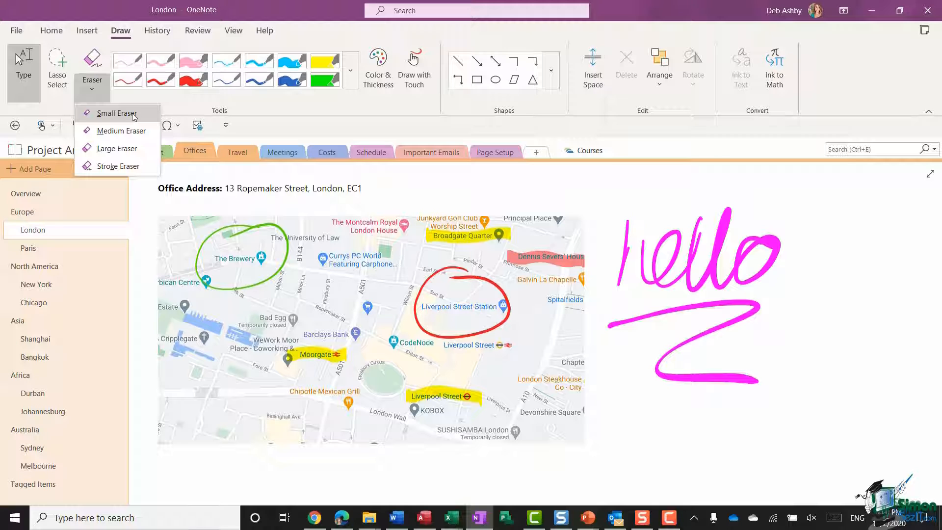
{"action": "mouse_move", "coordinate": [117, 166]}
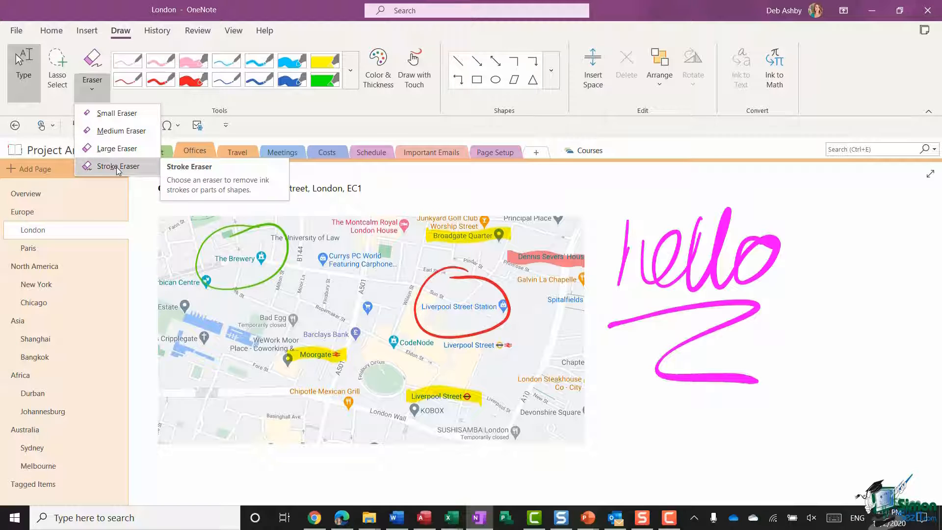
{"action": "left_click", "coordinate": [117, 167]}
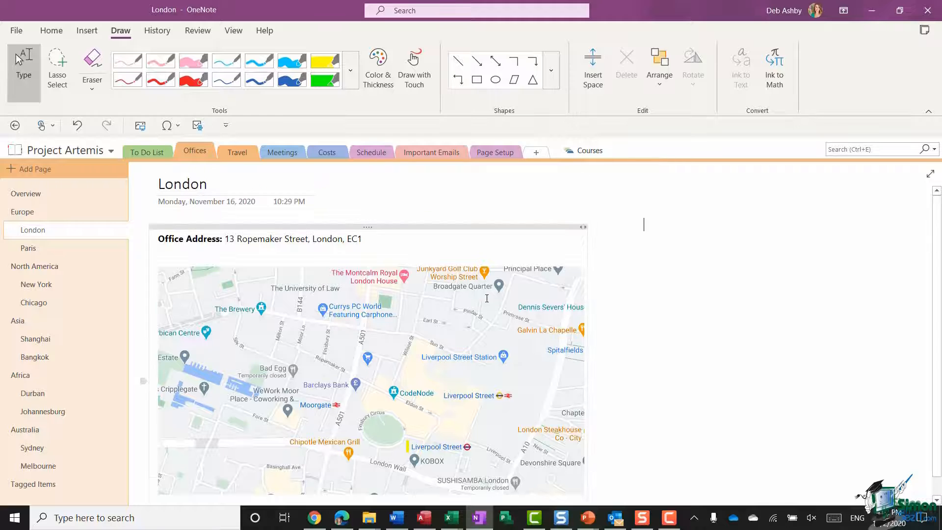
{"action": "mouse_move", "coordinate": [413, 68]}
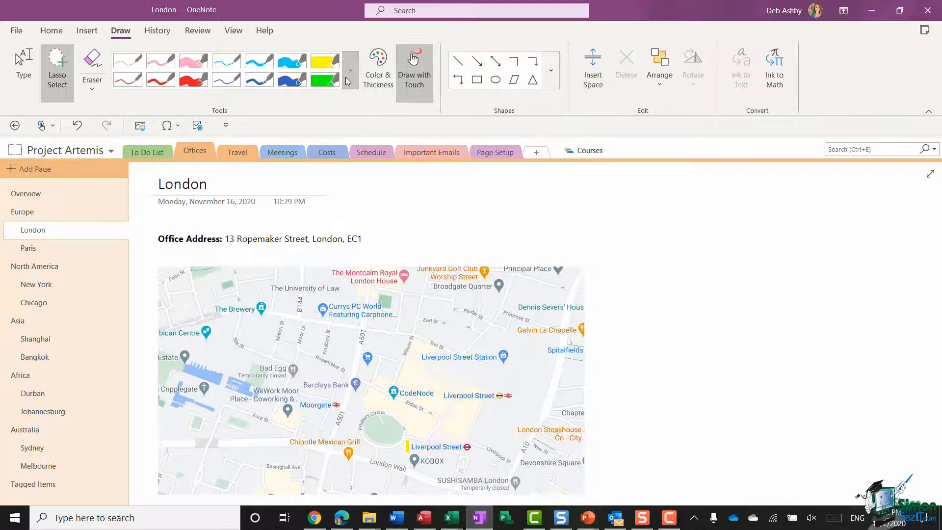
With Draw with Touch on, show the full pen collection to choose a purple built-in pen
{"action": "left_click", "coordinate": [349, 82]}
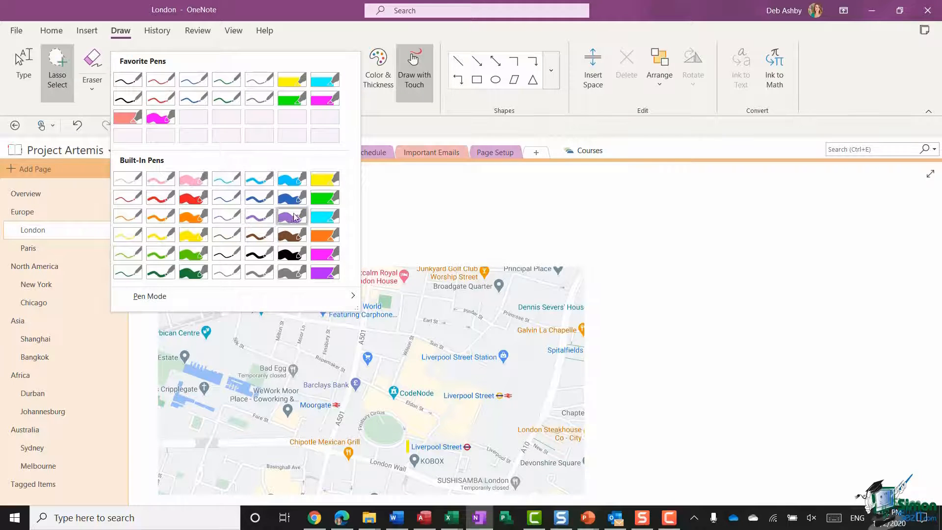
{"action": "mouse_move", "coordinate": [250, 252]}
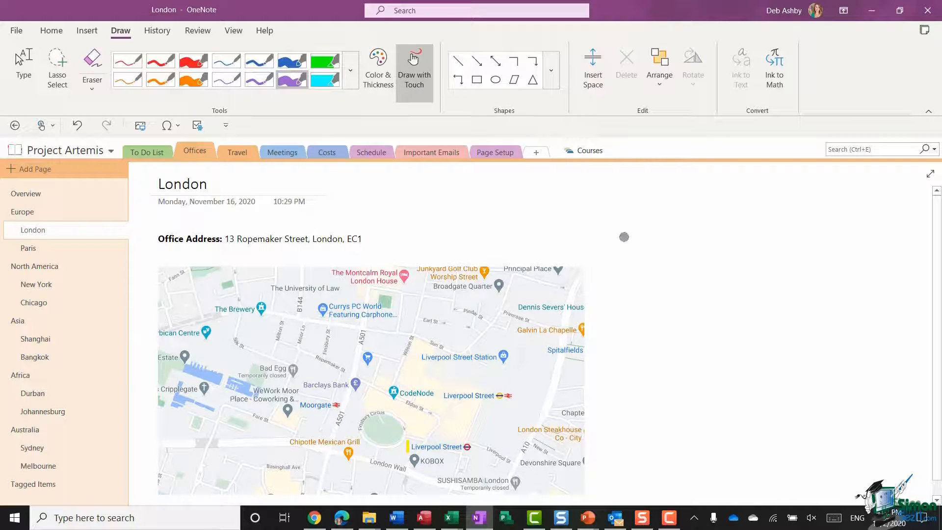
{"action": "mouse_move", "coordinate": [694, 365]}
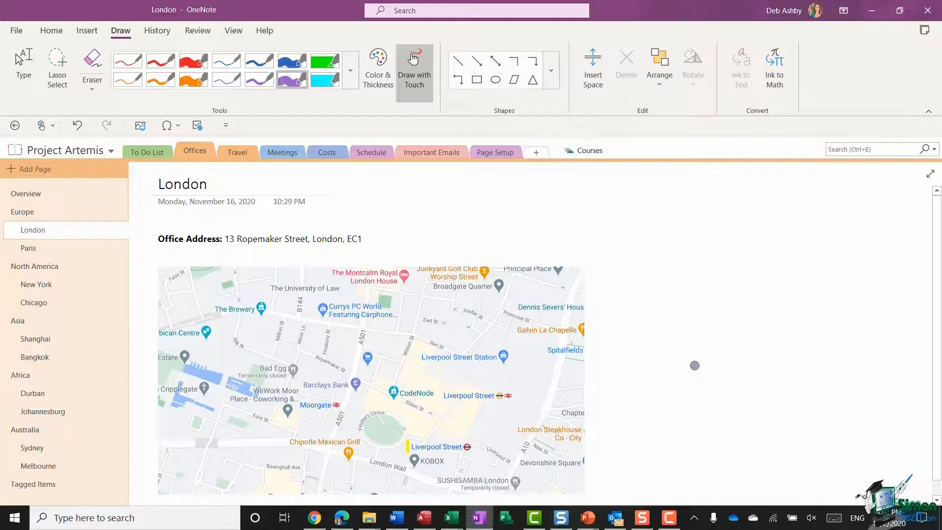